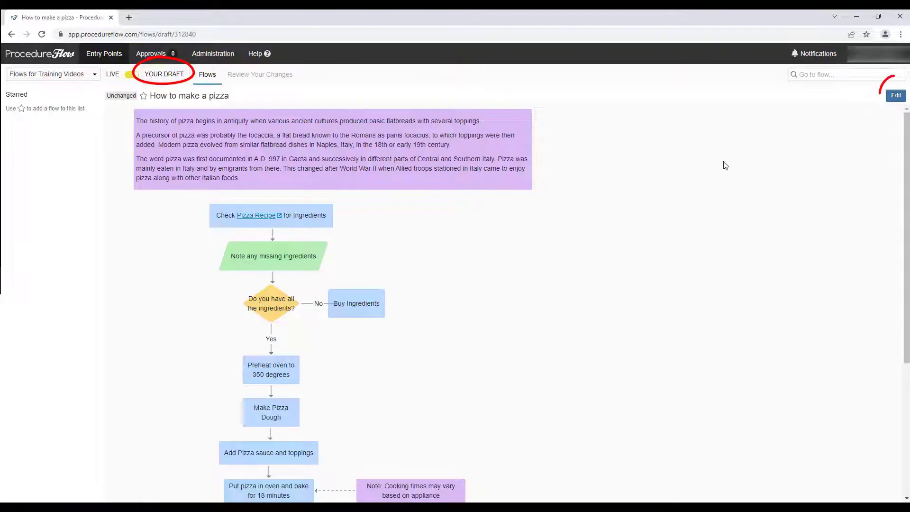
Step: Open the 'How to make a pizza' draft in the editor from the YOUR DRAFT page
click(895, 95)
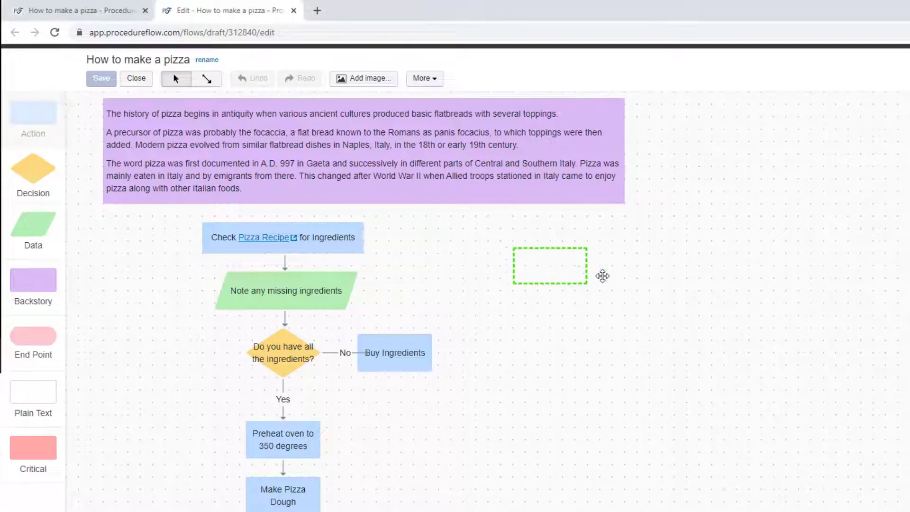
double_click(550, 266)
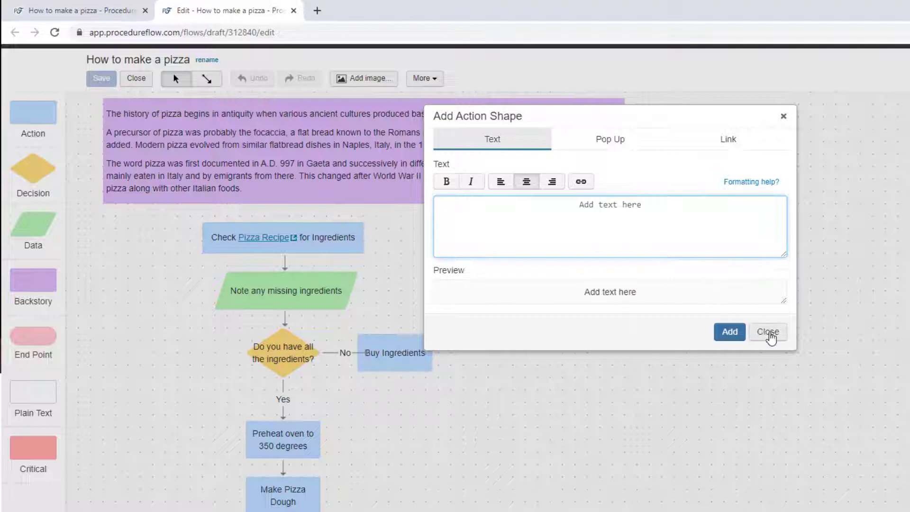
click(767, 332)
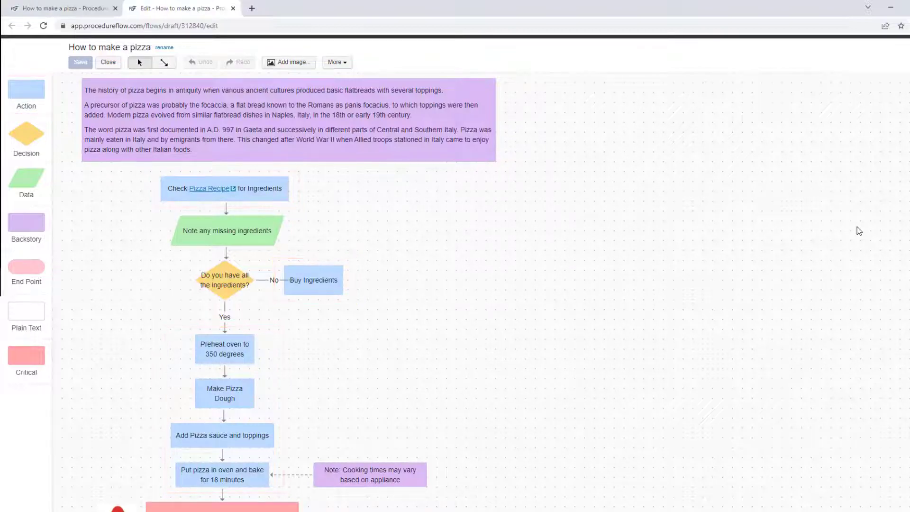
click(26, 137)
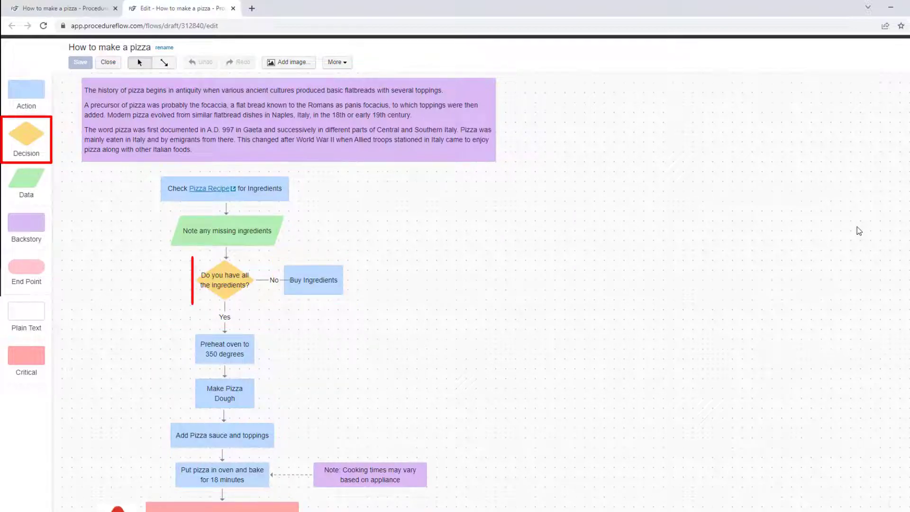
click(224, 280)
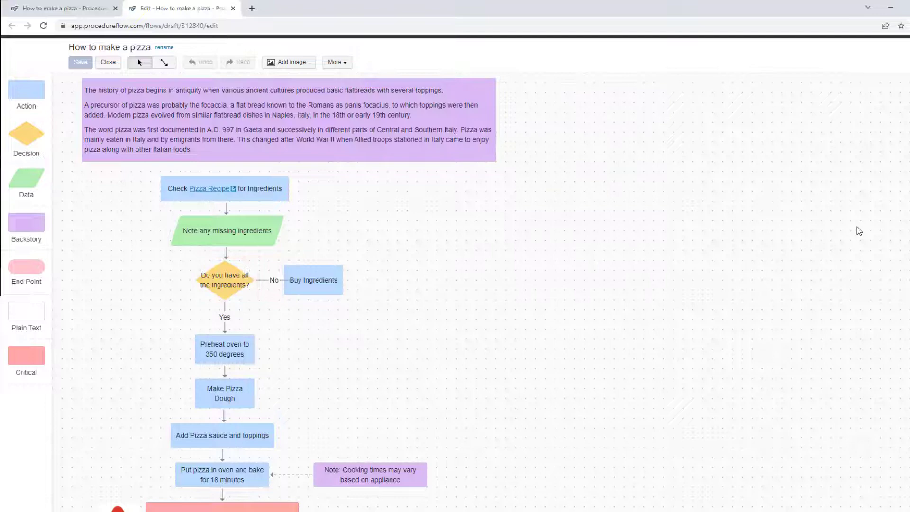
click(26, 182)
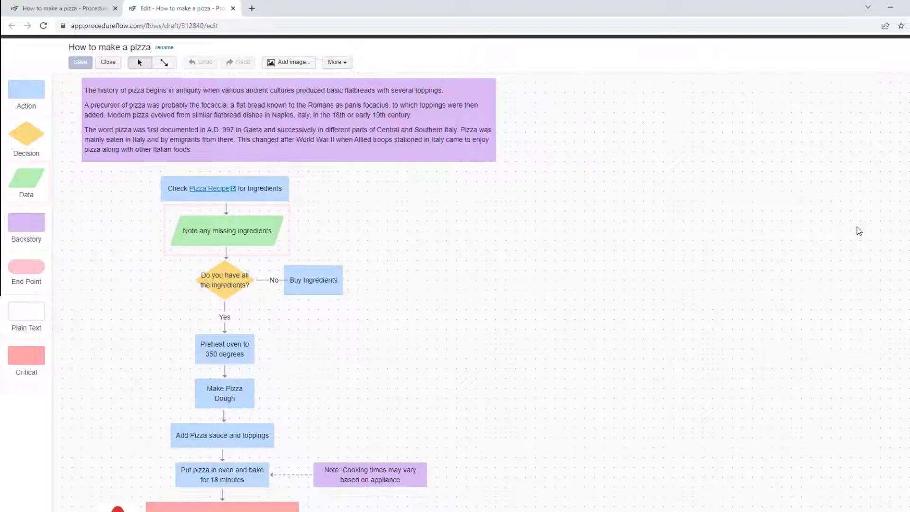
click(26, 225)
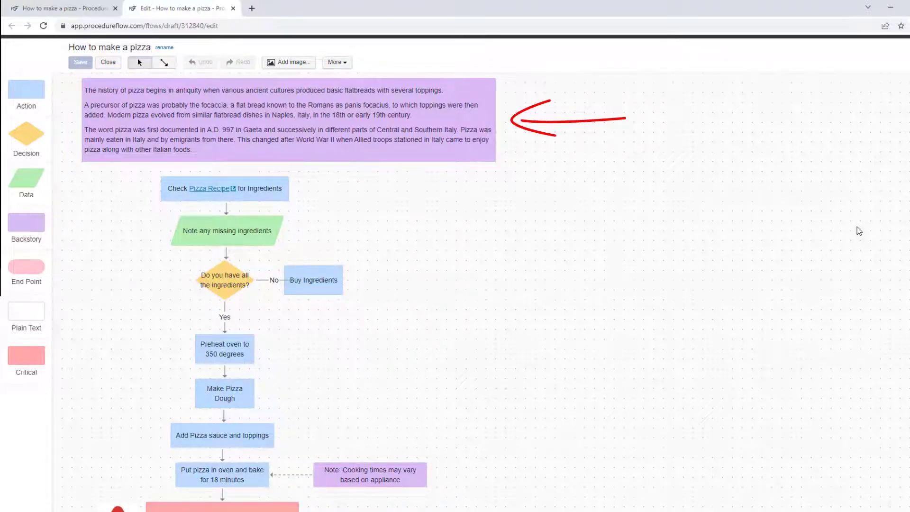
drag(479, 438, 534, 411)
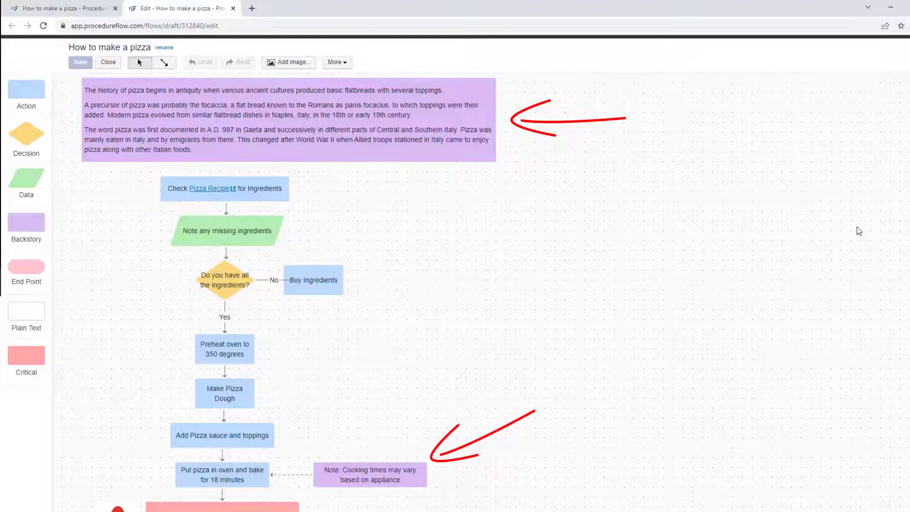
Step: Add a plain-text heading '#Mom's Homemade Pizza' beside the history text at the top
scroll(down, 3)
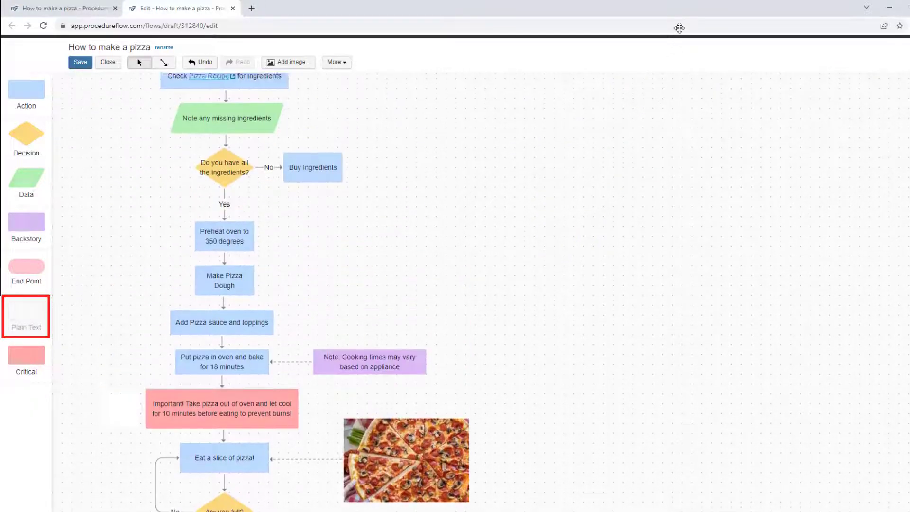
click(26, 316)
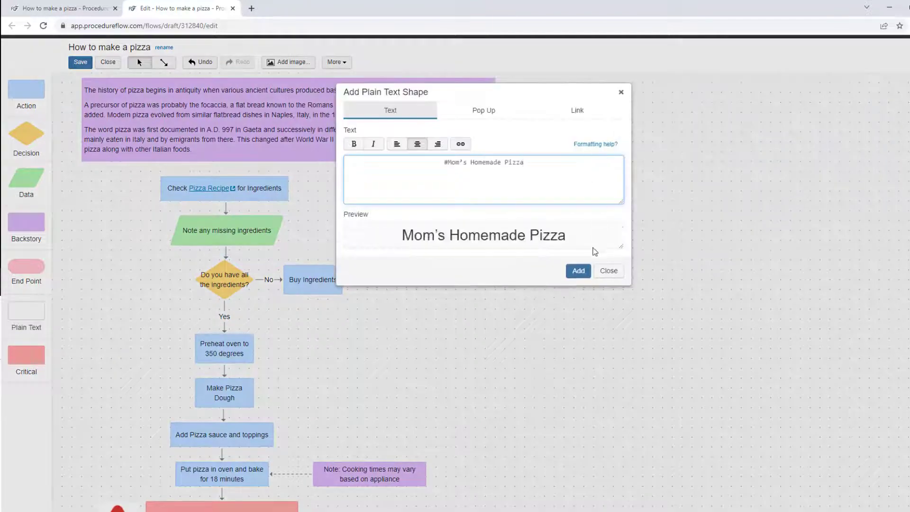
click(578, 271)
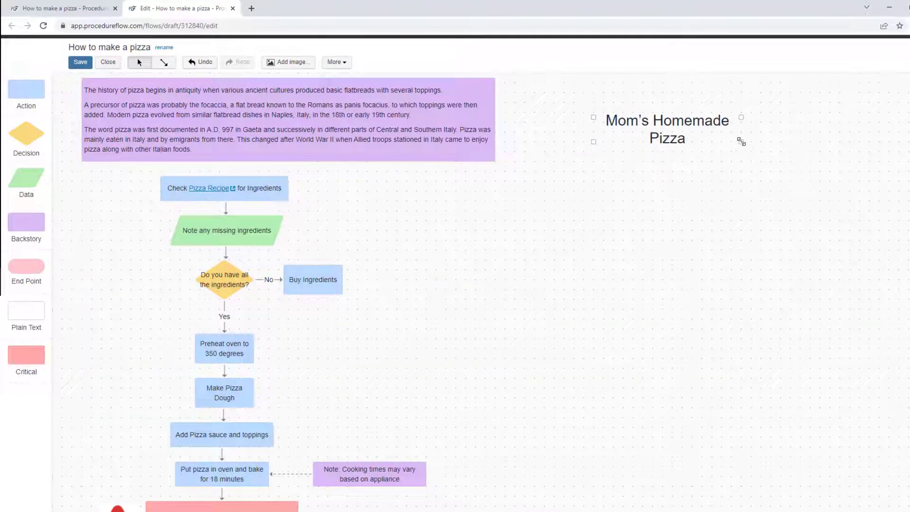
scroll(down, 3)
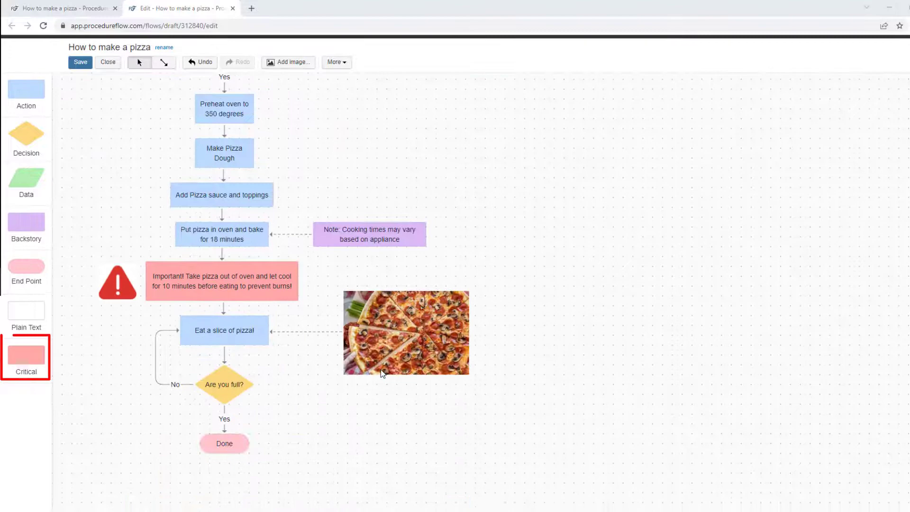
scroll(down, 3)
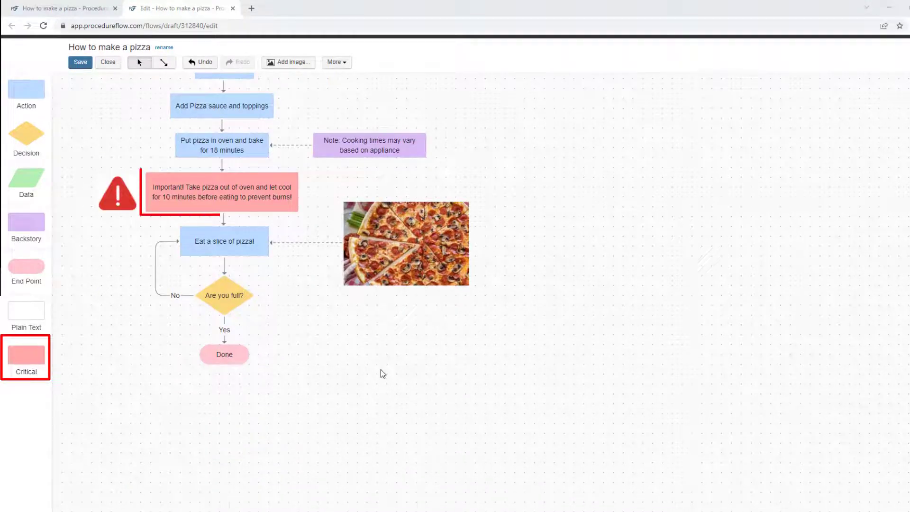
click(221, 192)
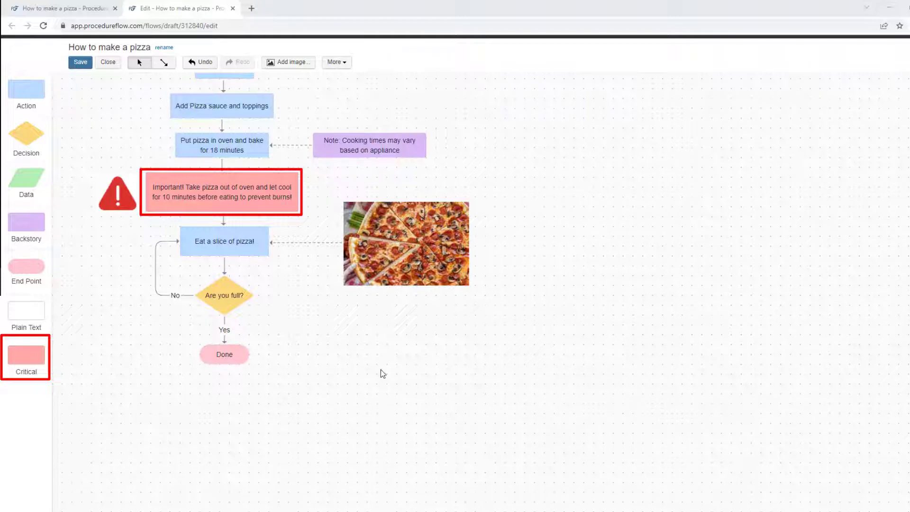
click(382, 373)
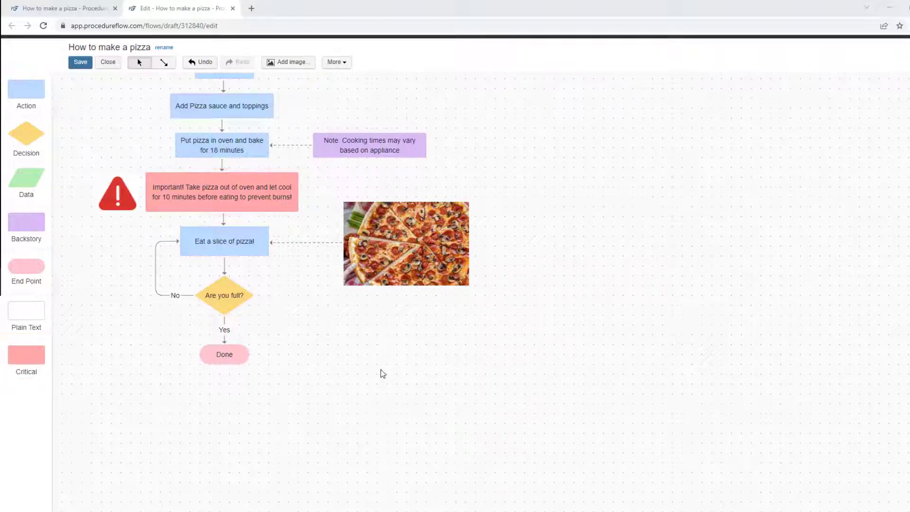